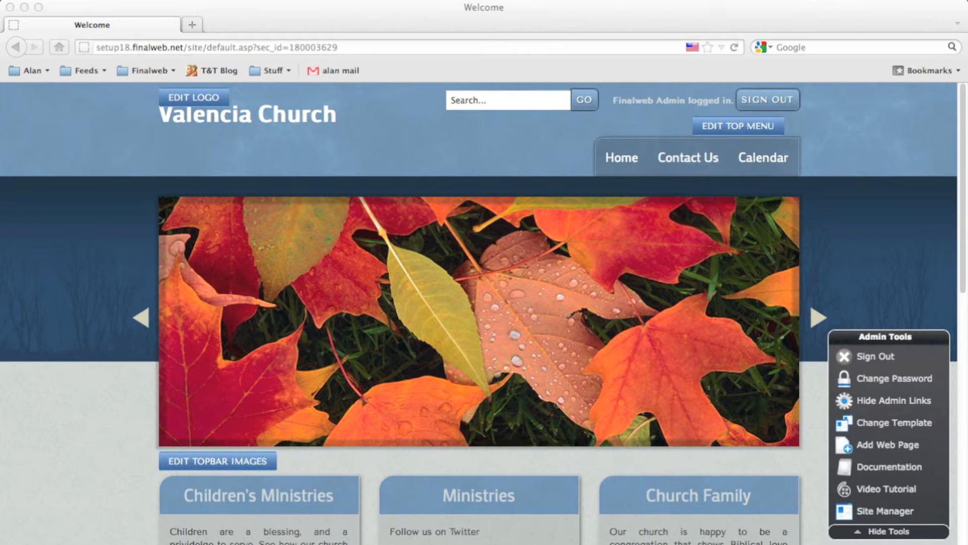
Step: Leave the Valencia Church home page and enter Site Manager from Admin Tools
click(817, 318)
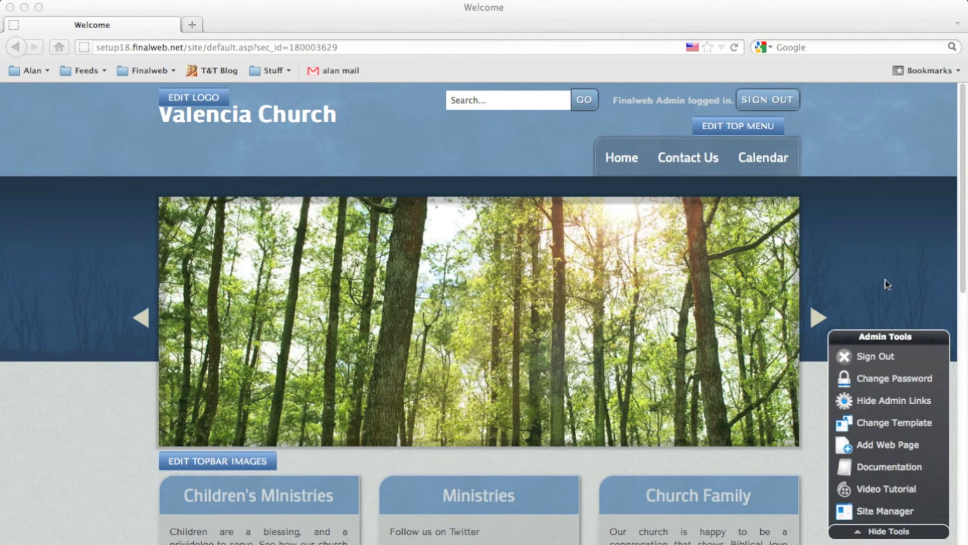
click(885, 510)
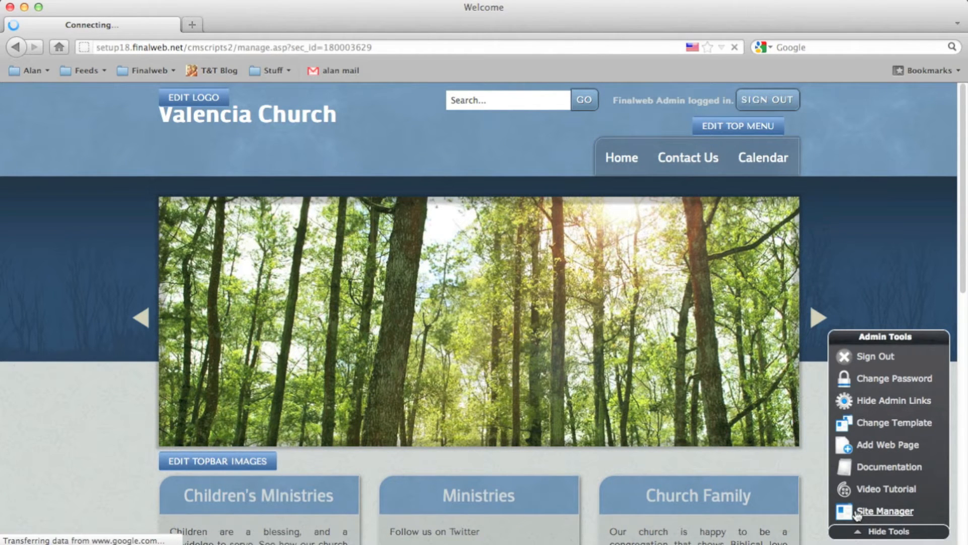
Step: Reach the Live Streaming Manager via Site Manager Quick Links, showing zero viewer hours
click(889, 510)
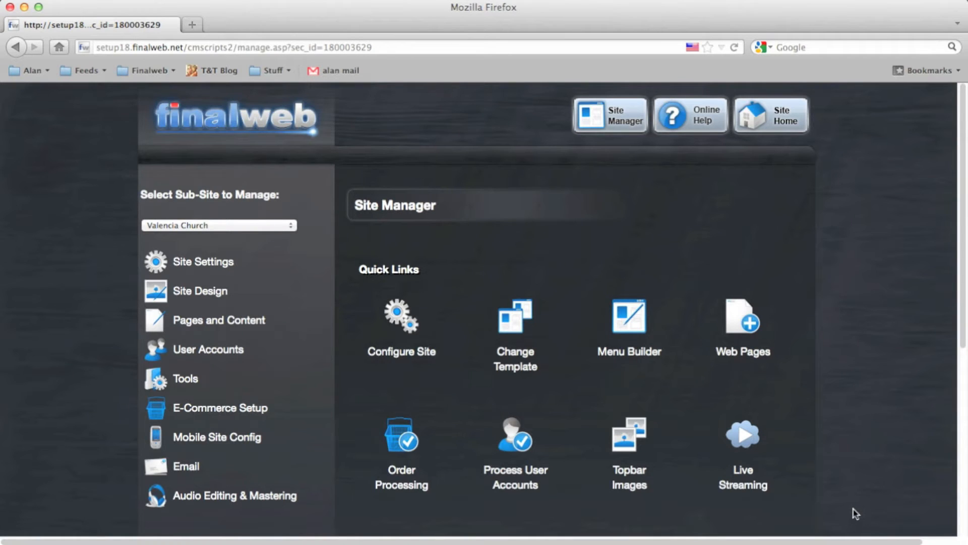
mouse_move(743, 445)
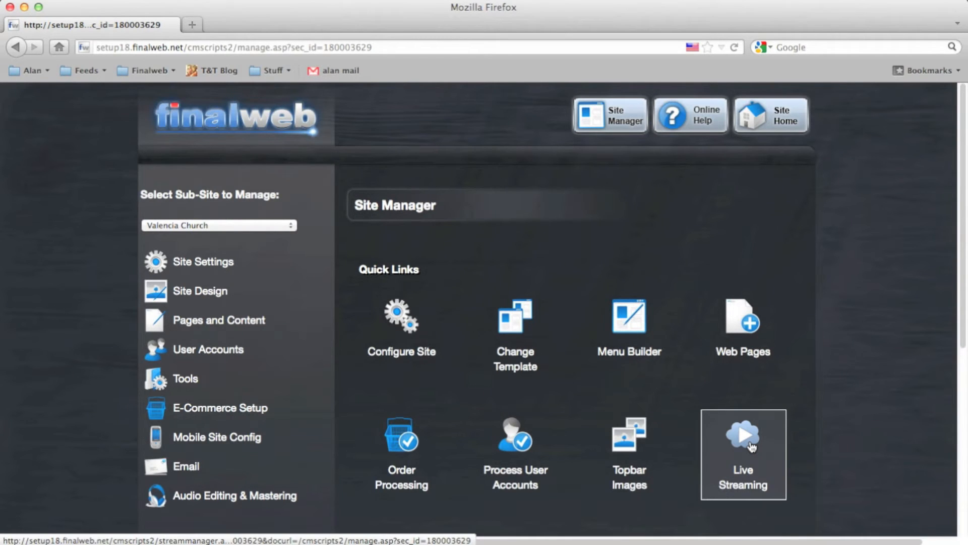
click(744, 452)
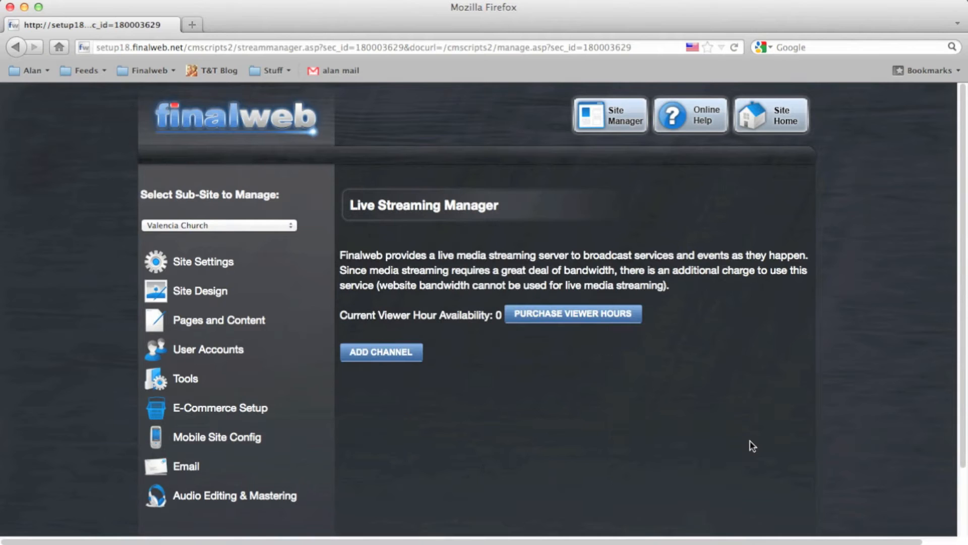
mouse_move(737, 435)
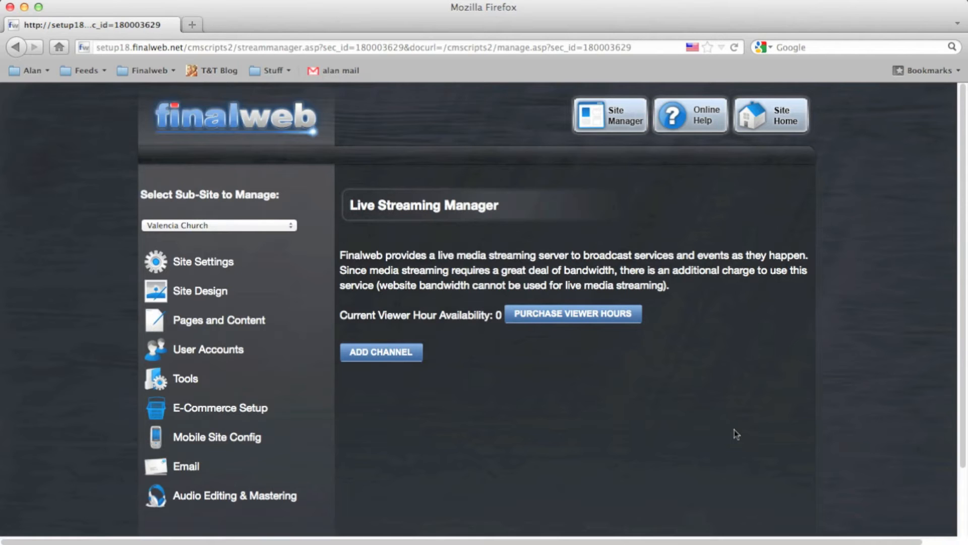
mouse_move(573, 314)
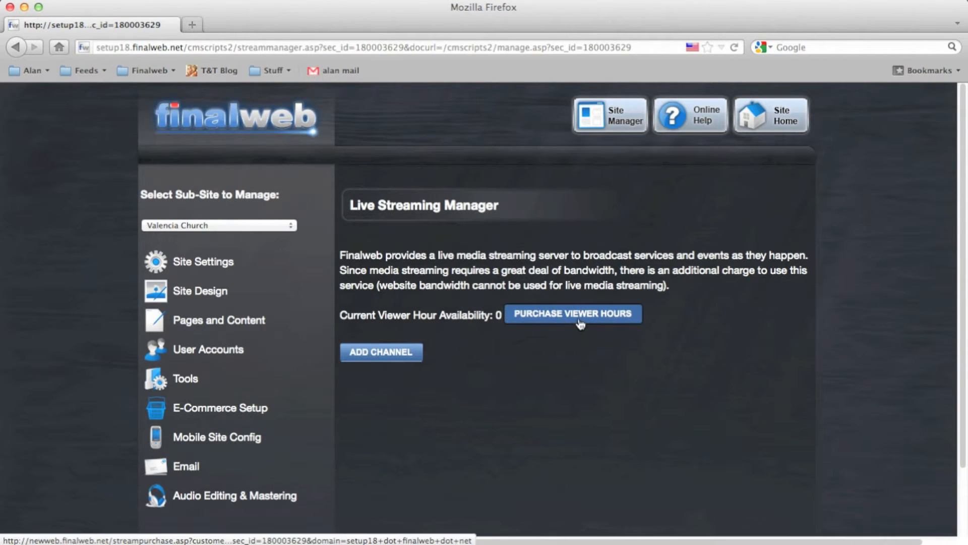
Step: Purchase the 500-viewer-hour Pro plan for $63.75 and return to the Stream Manager
click(572, 313)
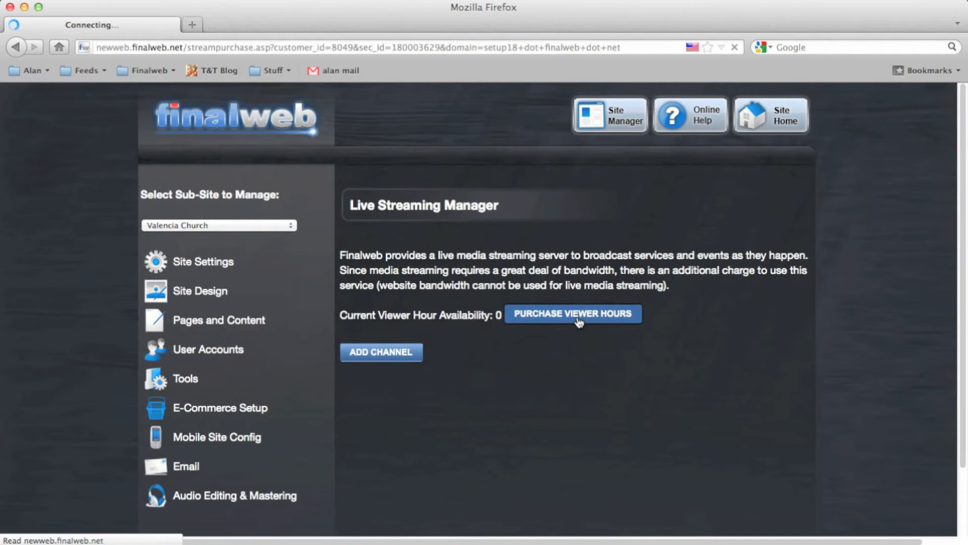
click(572, 313)
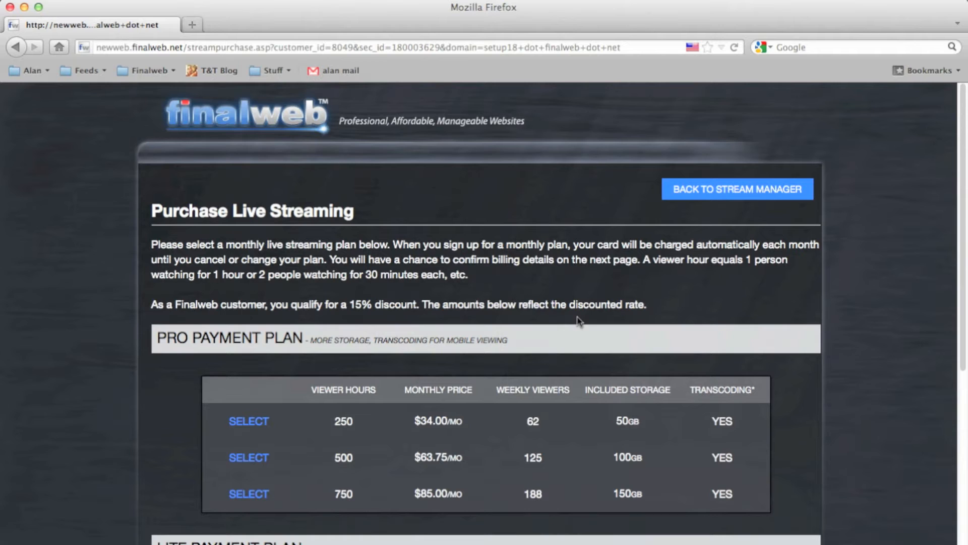
mouse_move(419, 351)
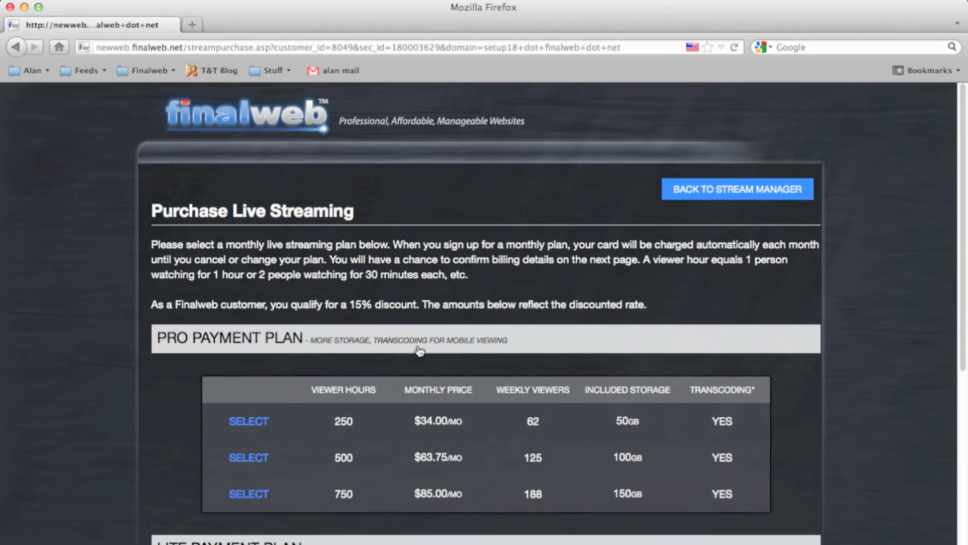
mouse_move(248, 457)
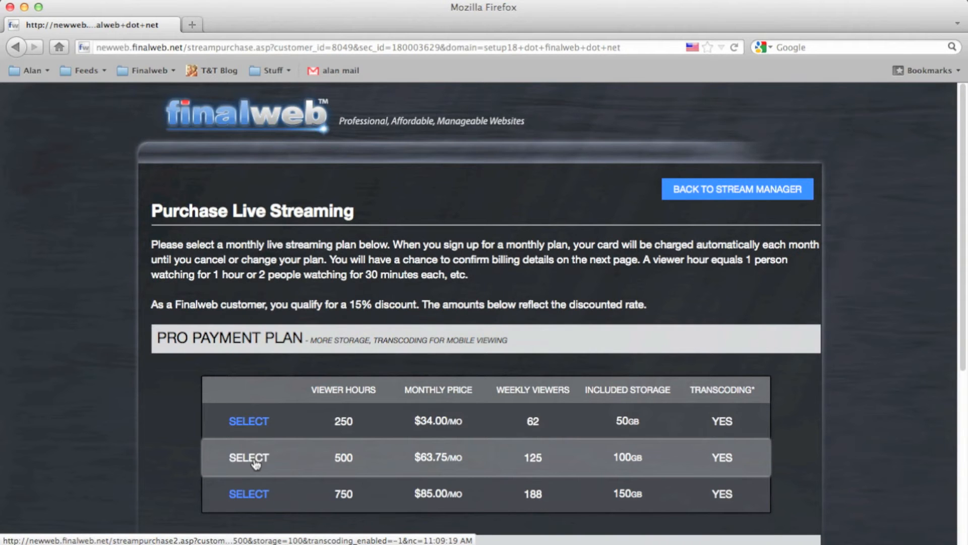
click(248, 456)
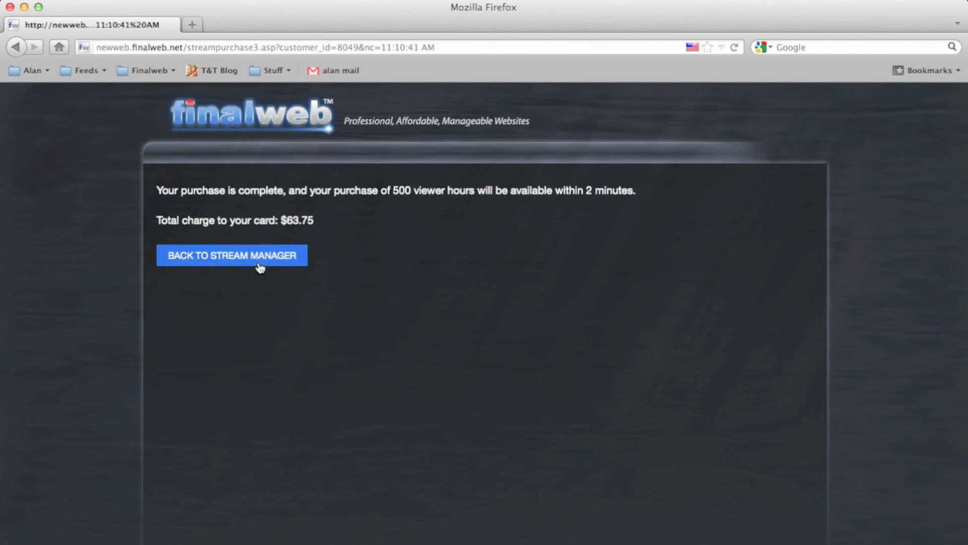
click(232, 255)
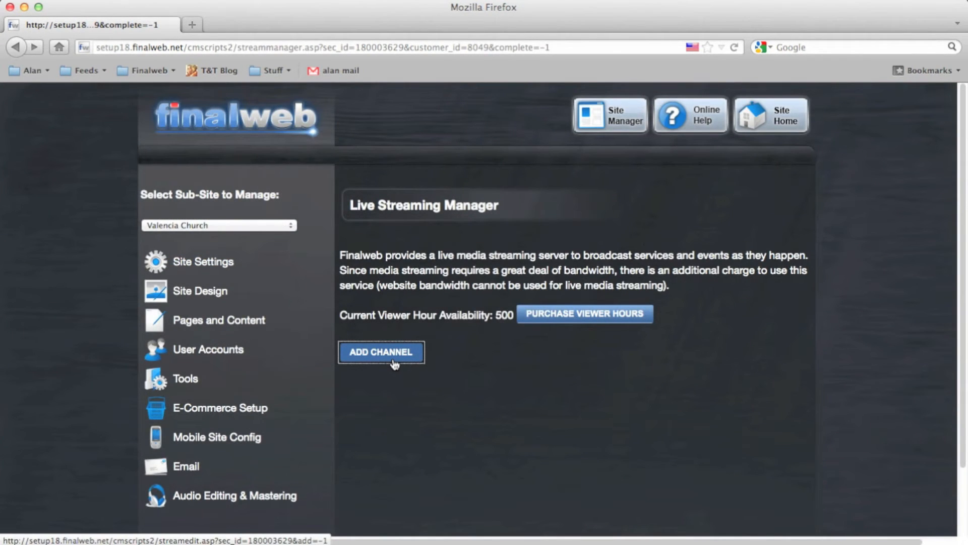
click(382, 352)
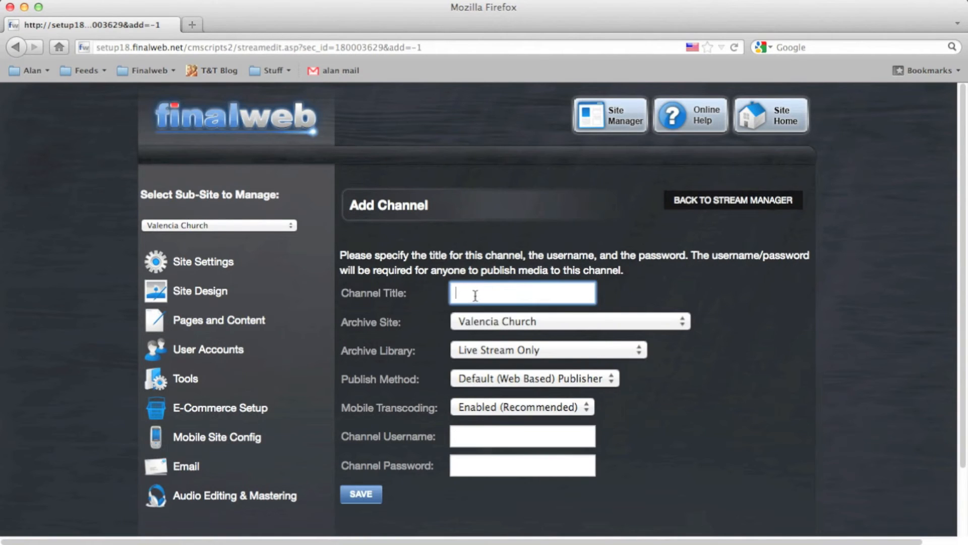
text(Channel)
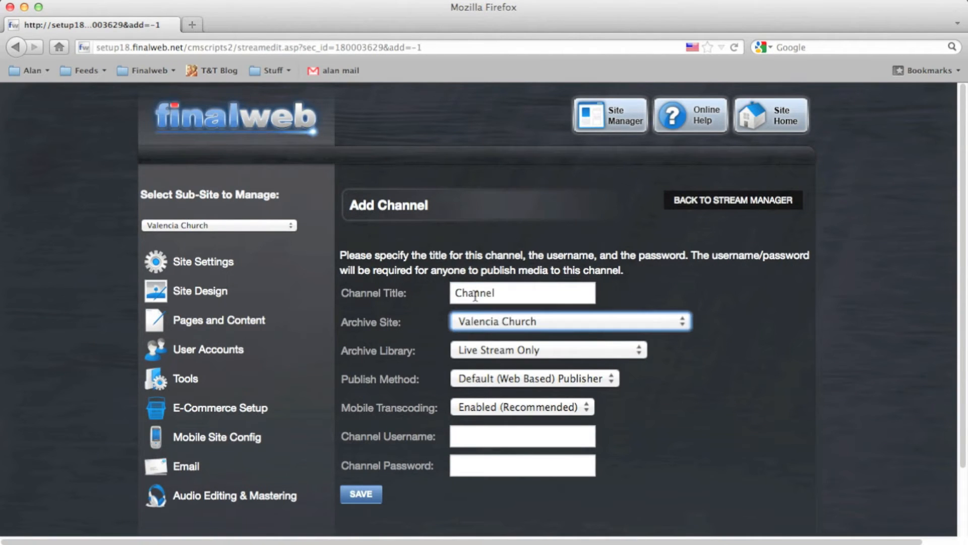
mouse_move(591, 322)
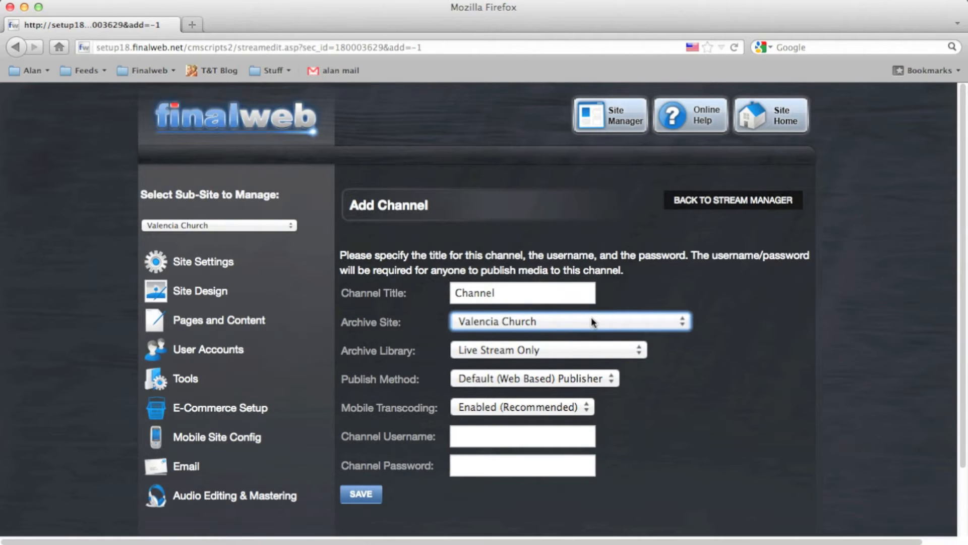
mouse_move(532, 361)
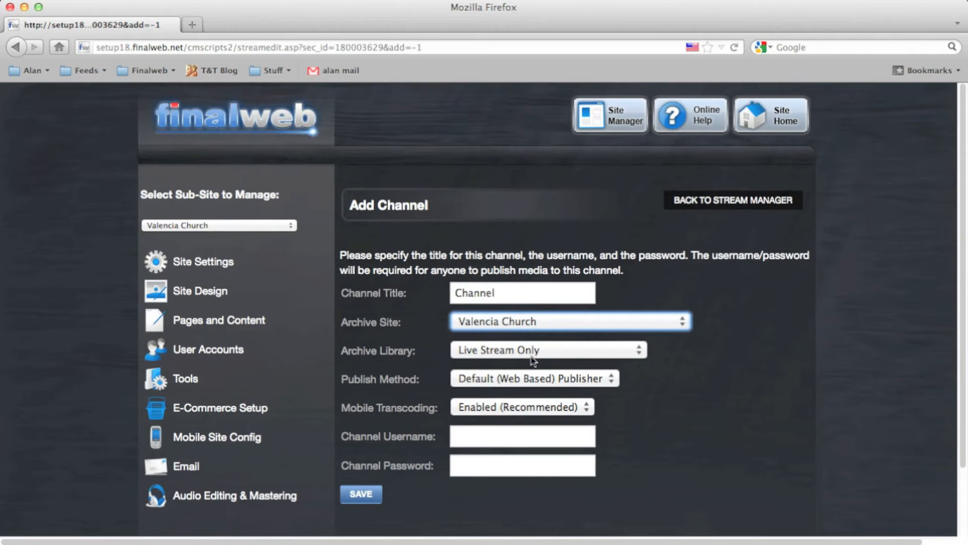
mouse_move(546, 417)
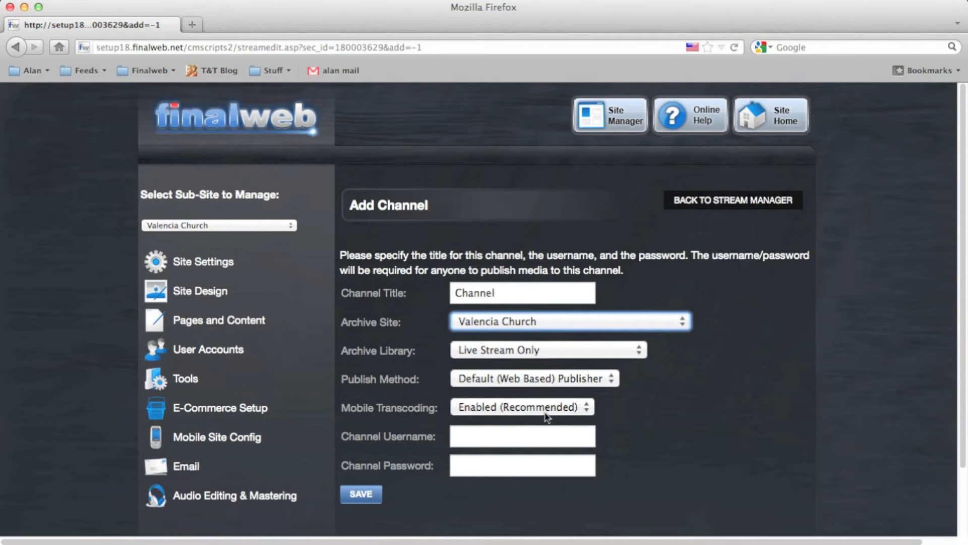
click(522, 436)
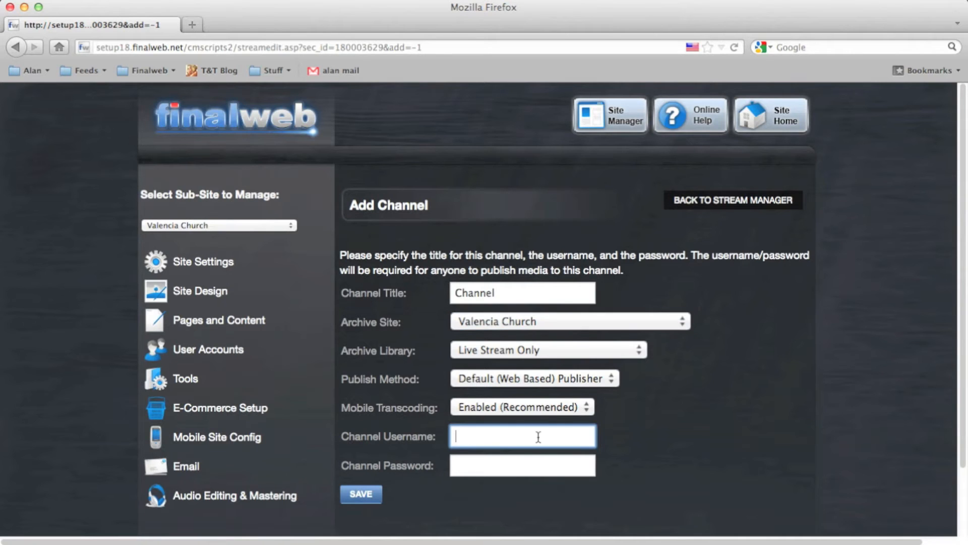
text(username)
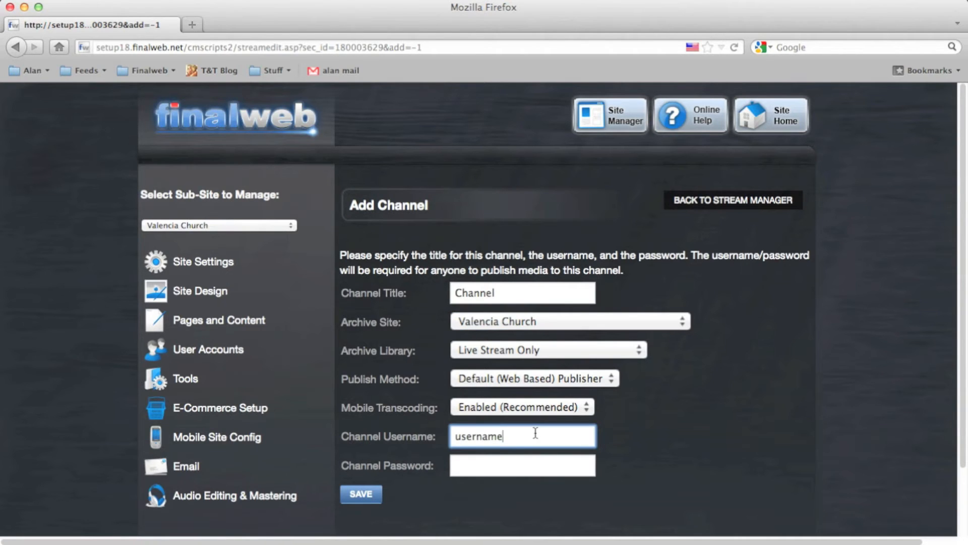
text(password)
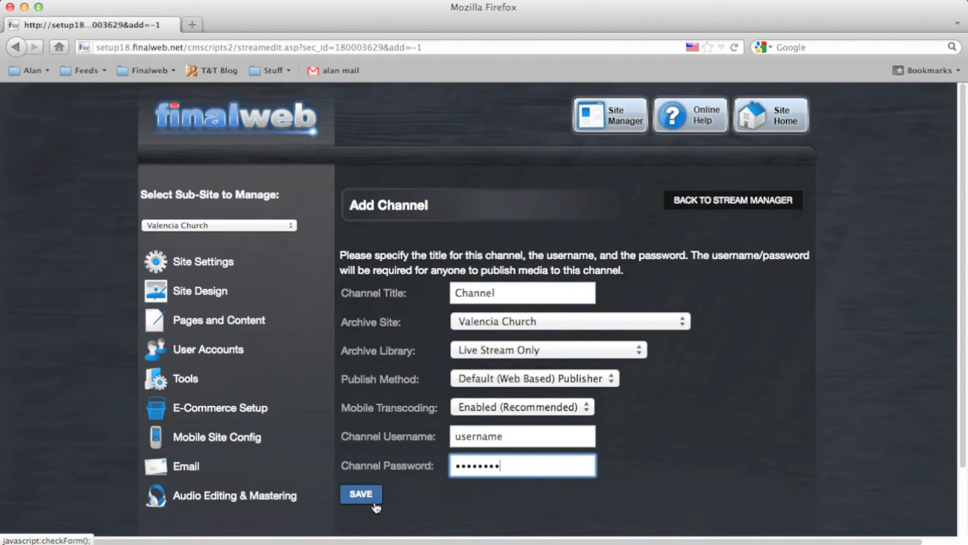
click(361, 493)
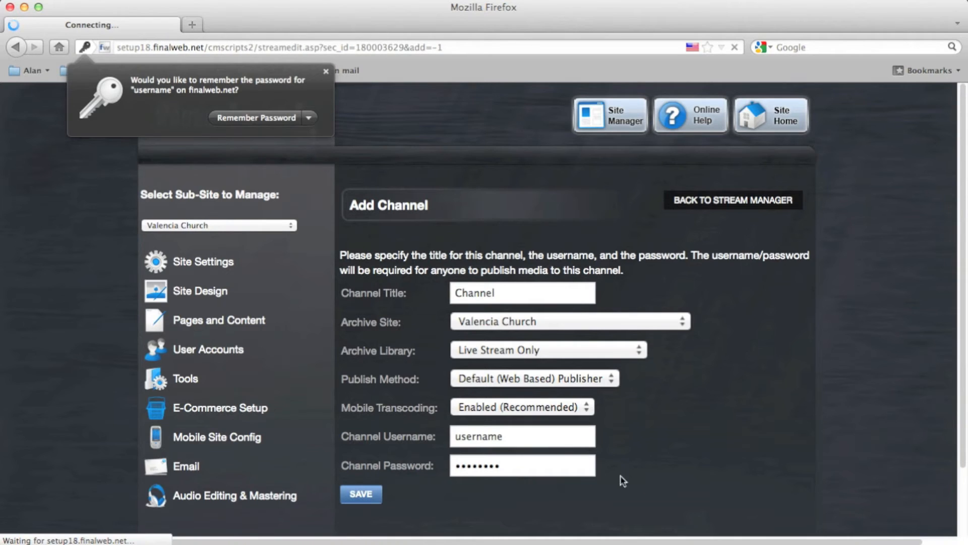
click(361, 493)
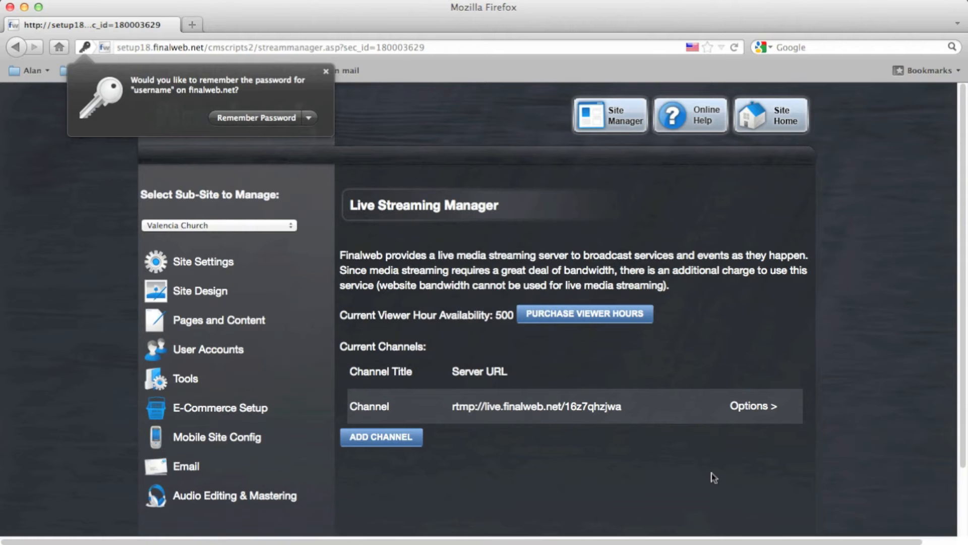
click(326, 72)
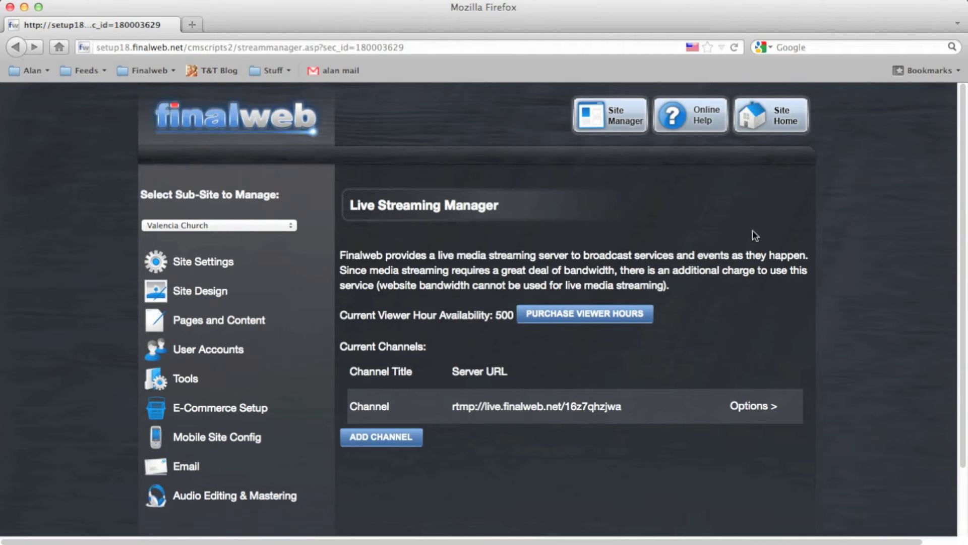
Step: From Site Home, add a web page and give it the title Streaming
click(771, 115)
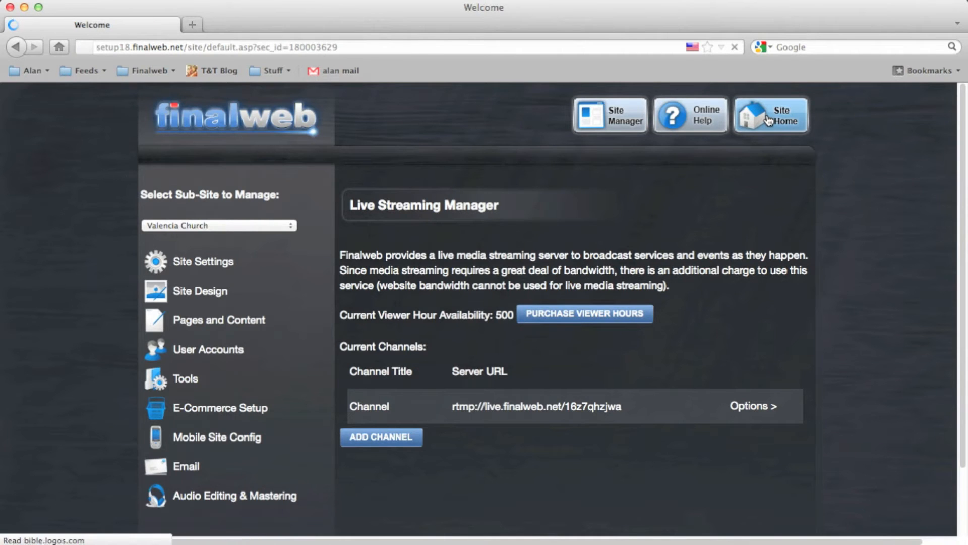
click(769, 114)
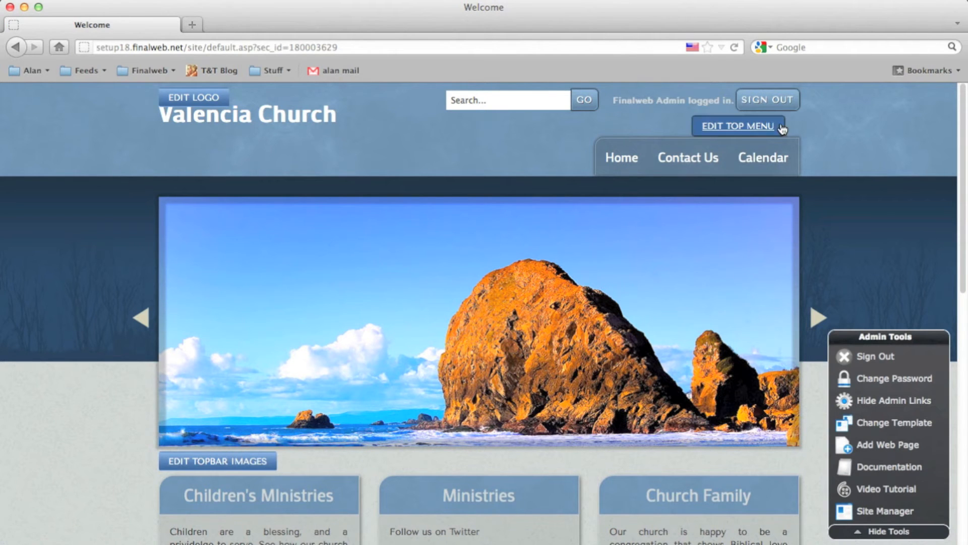
mouse_move(886, 444)
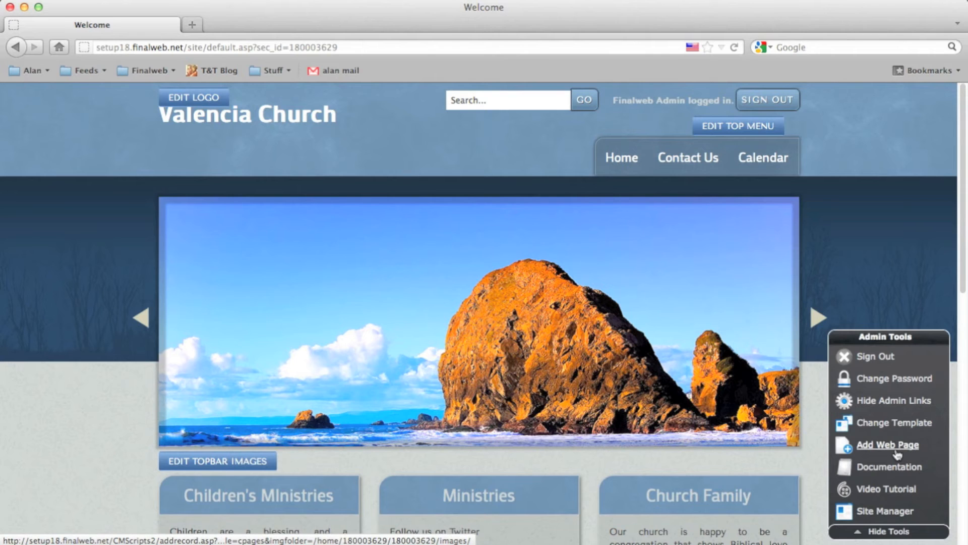
click(888, 444)
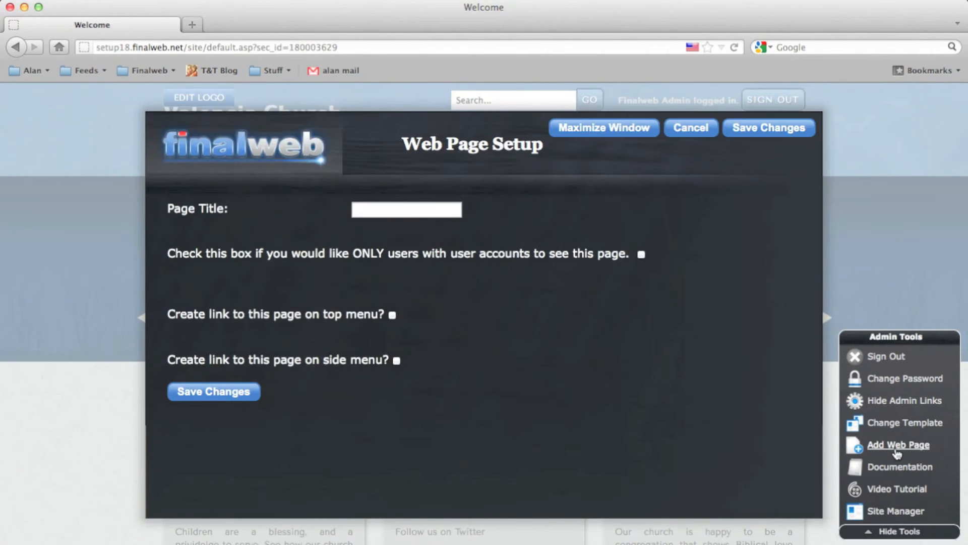
click(405, 210)
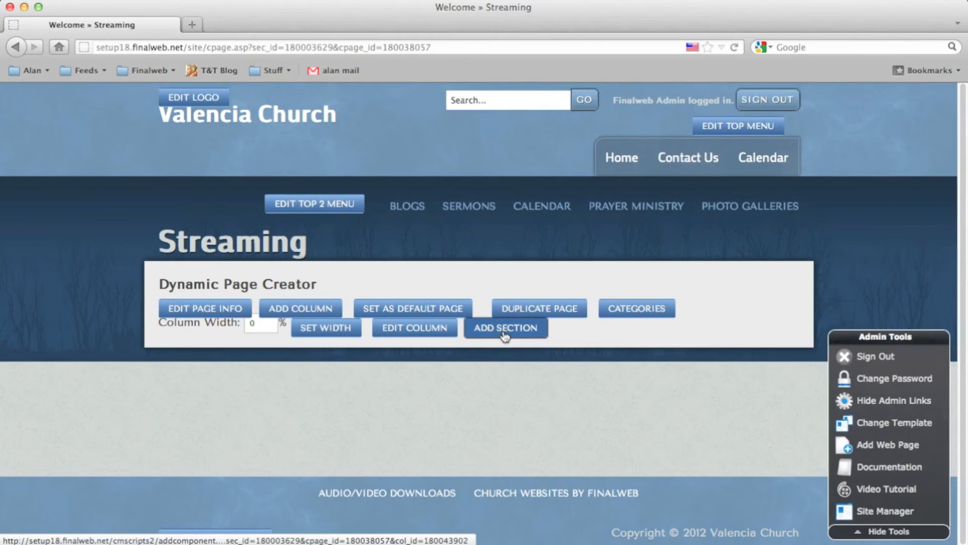
Step: Add a Live Stream video section for 'Channel', sized Large (640X480) and centered, and save it
click(506, 328)
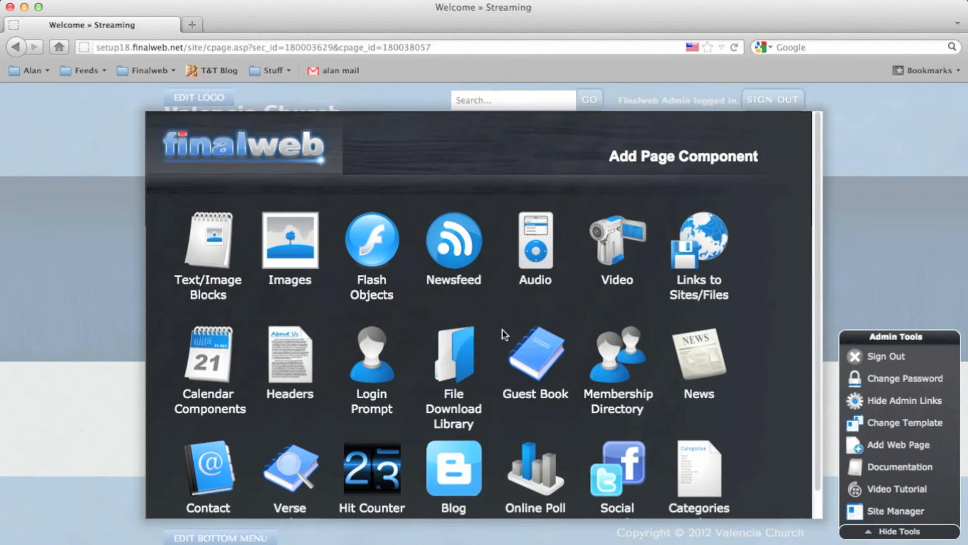
mouse_move(616, 253)
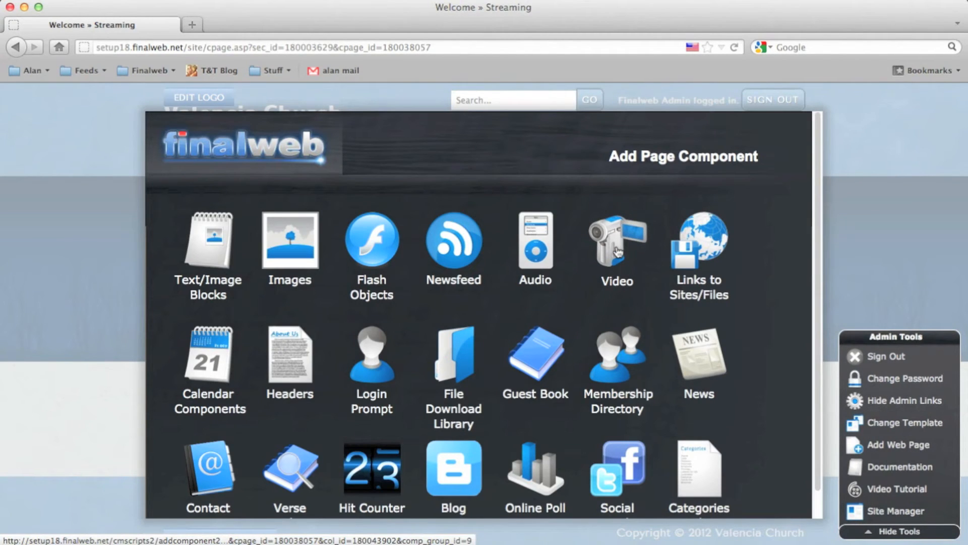
click(615, 240)
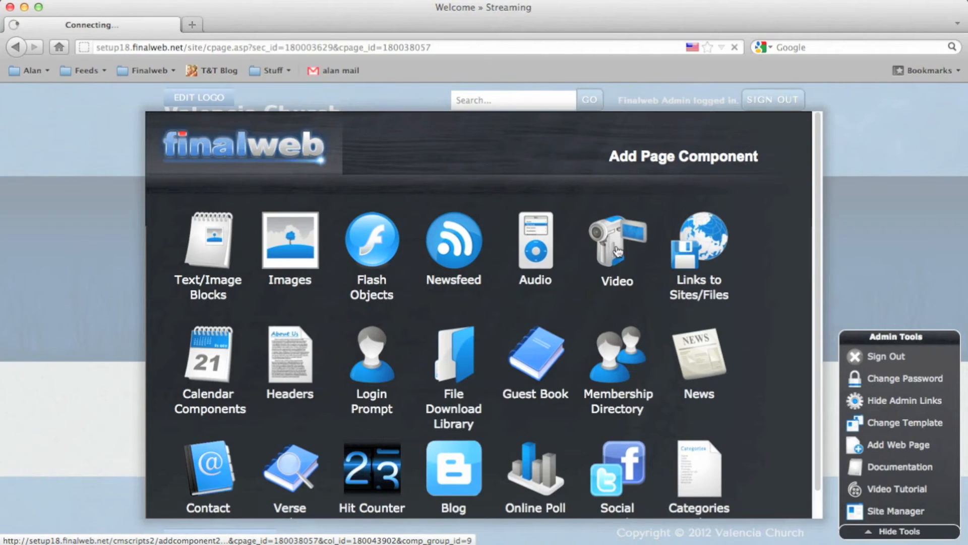
click(615, 241)
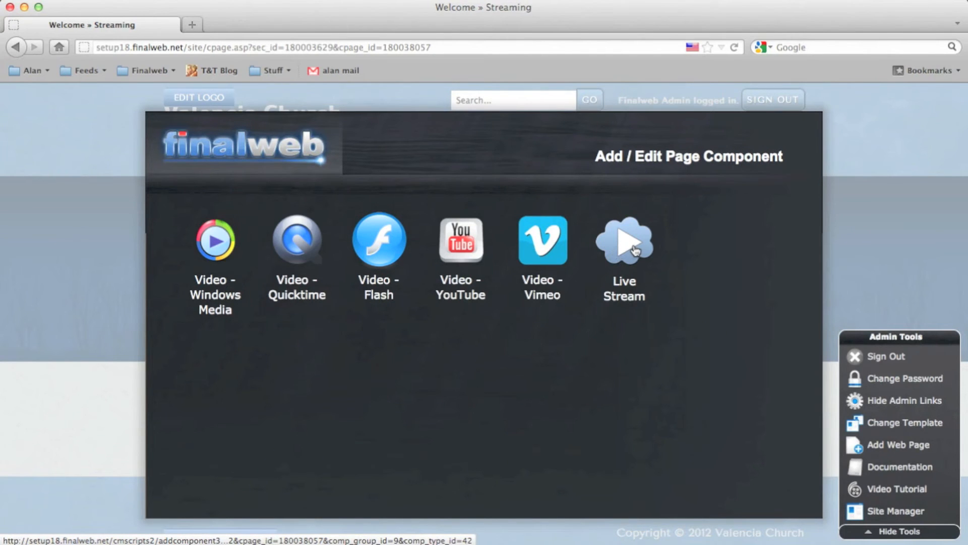
click(623, 240)
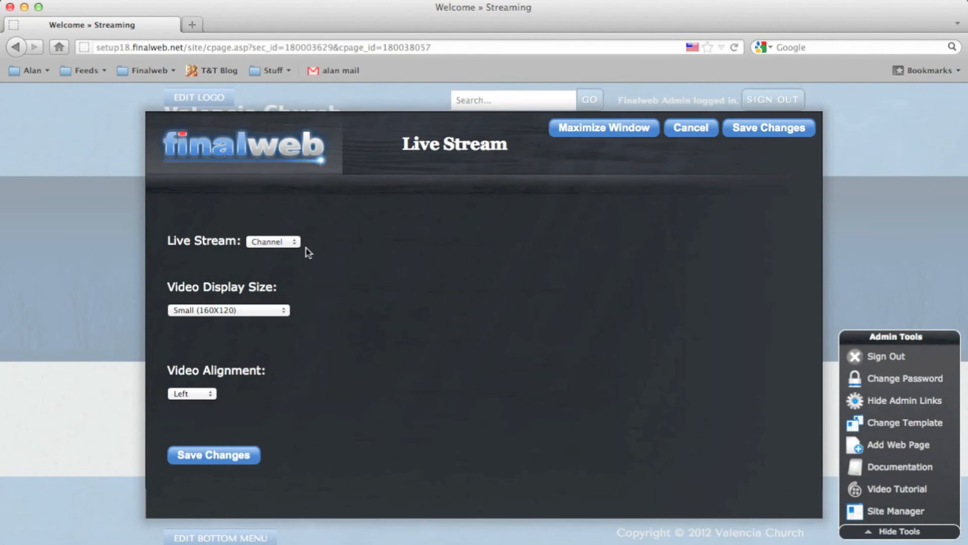
click(228, 309)
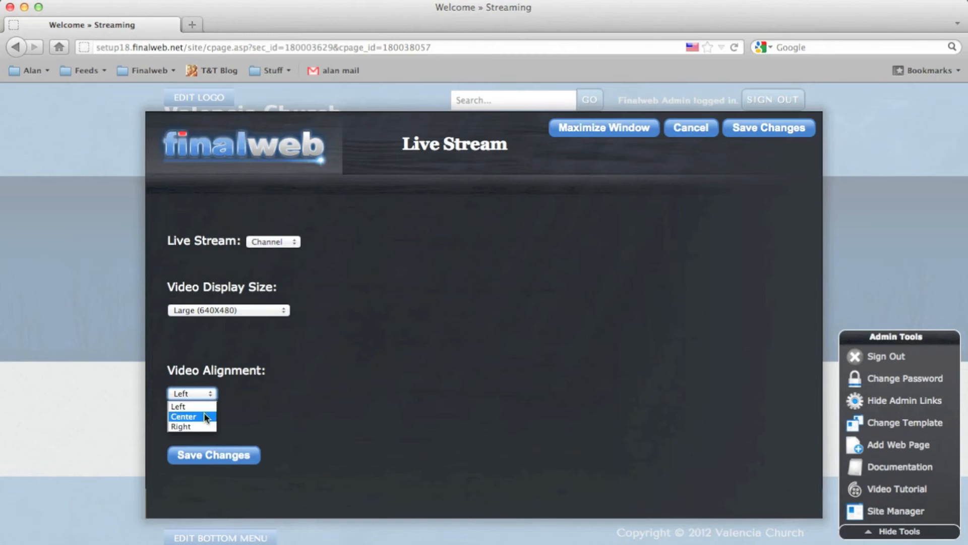
click(183, 415)
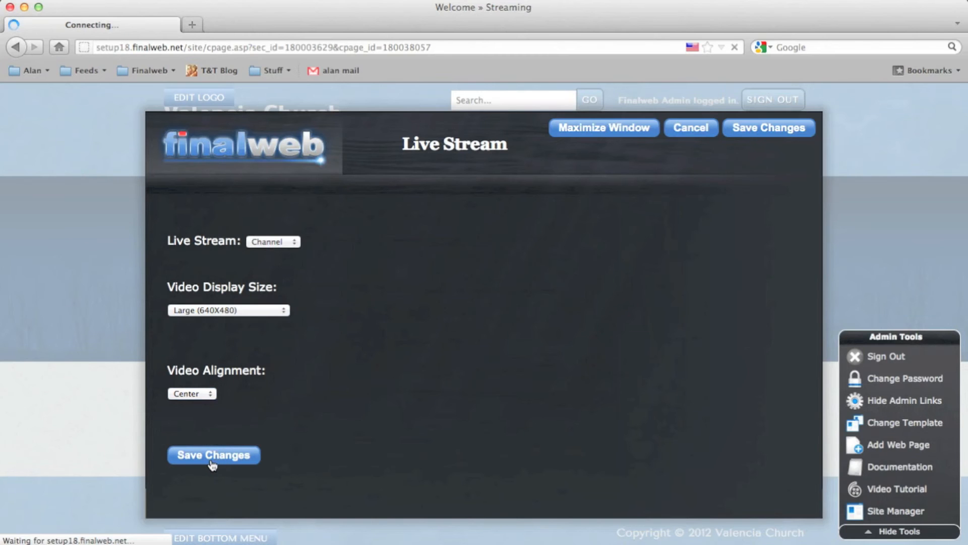
click(213, 455)
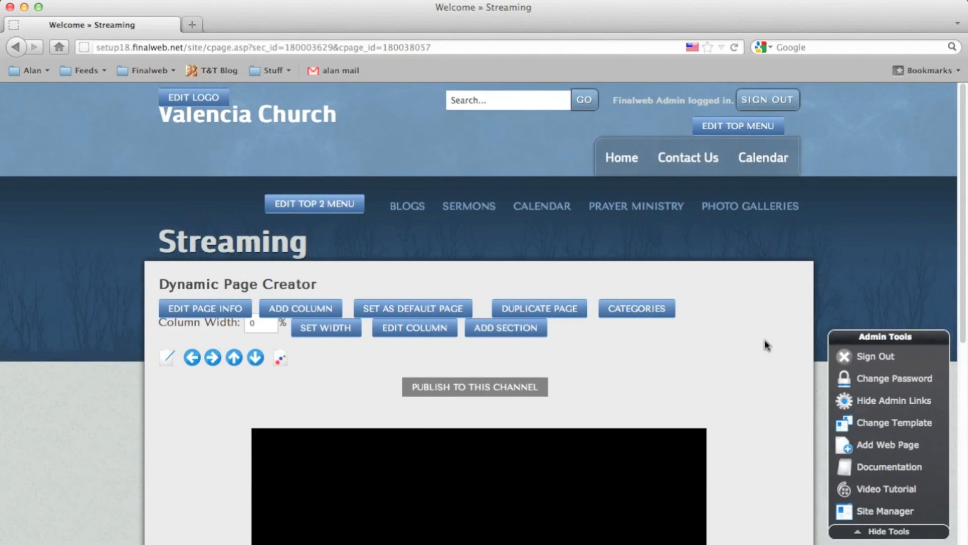
scroll(down, 3)
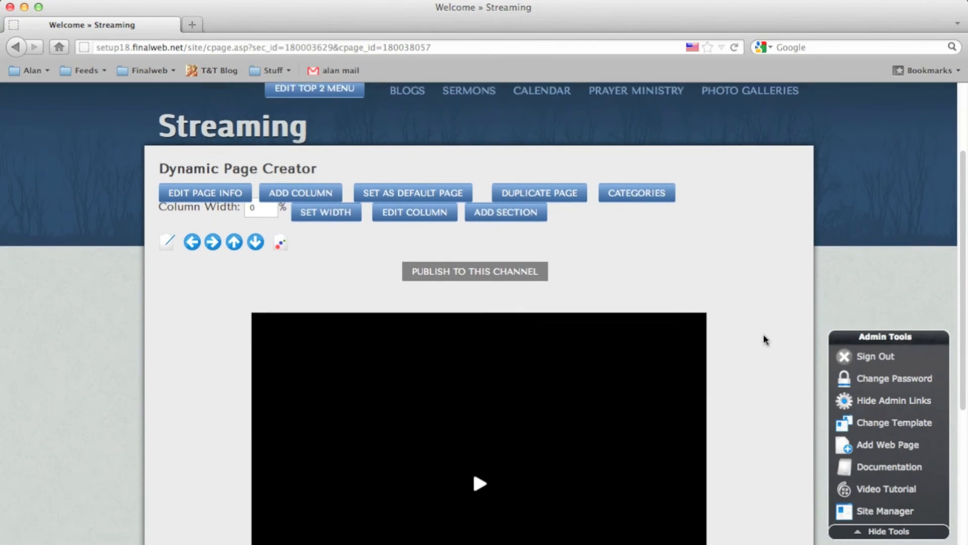
scroll(down, 3)
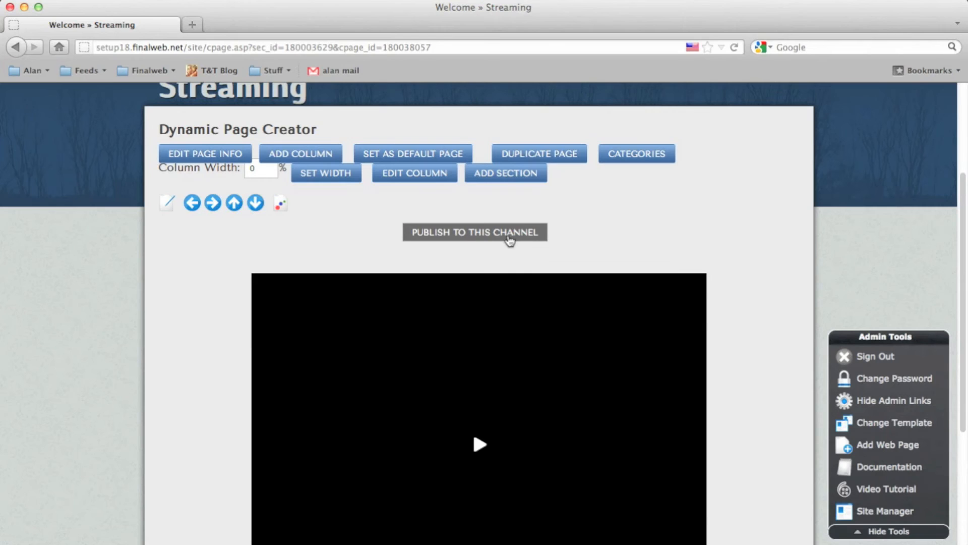
mouse_move(424, 257)
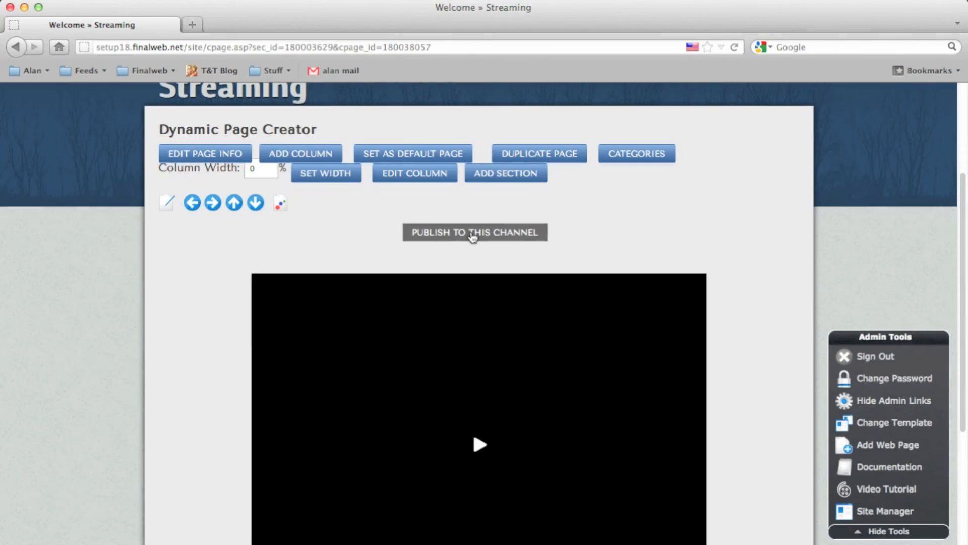
mouse_move(425, 235)
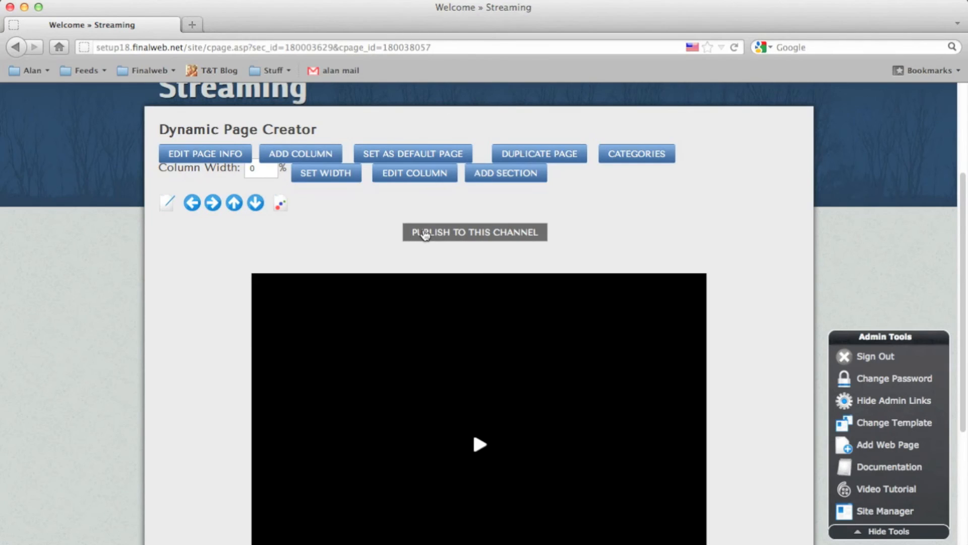
click(474, 232)
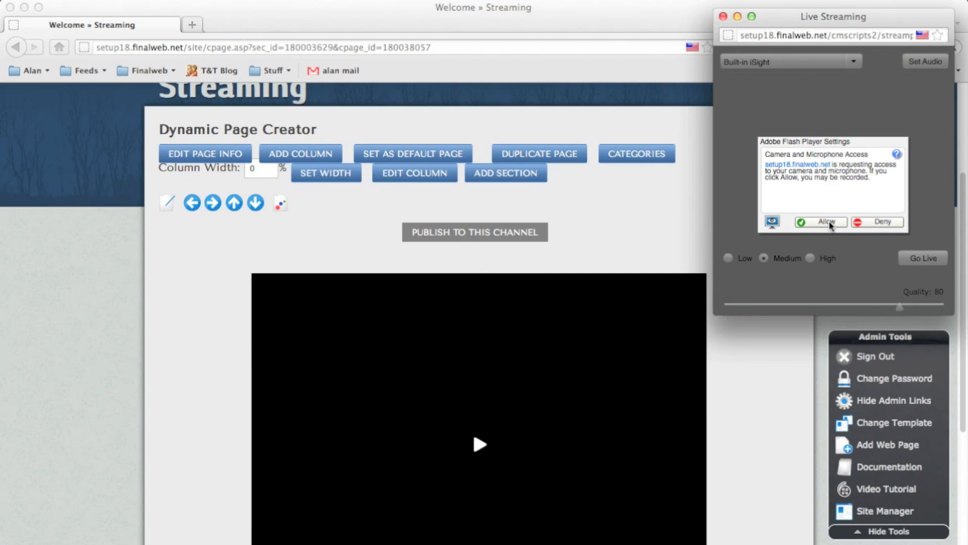
Step: Allow Flash camera and microphone access, then go live with the webcam feed
click(821, 221)
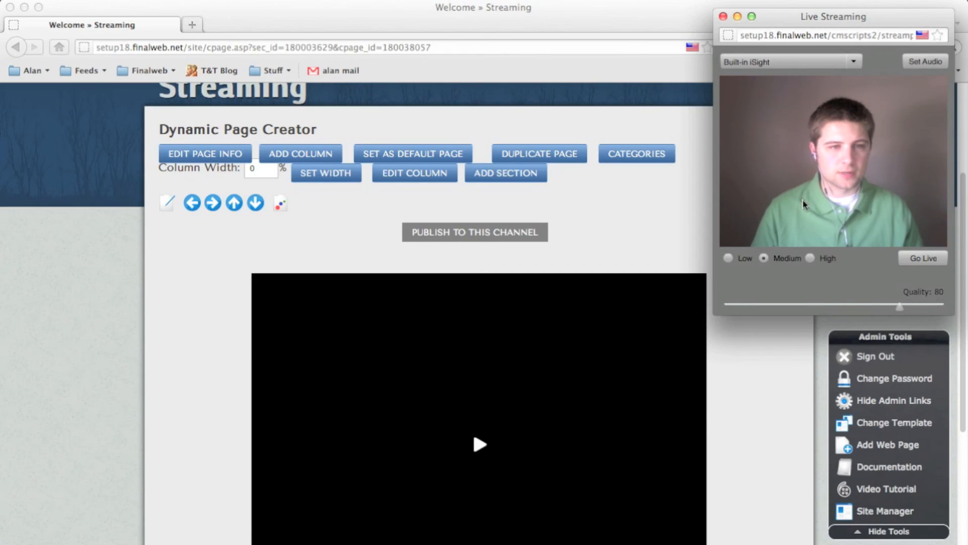
click(923, 257)
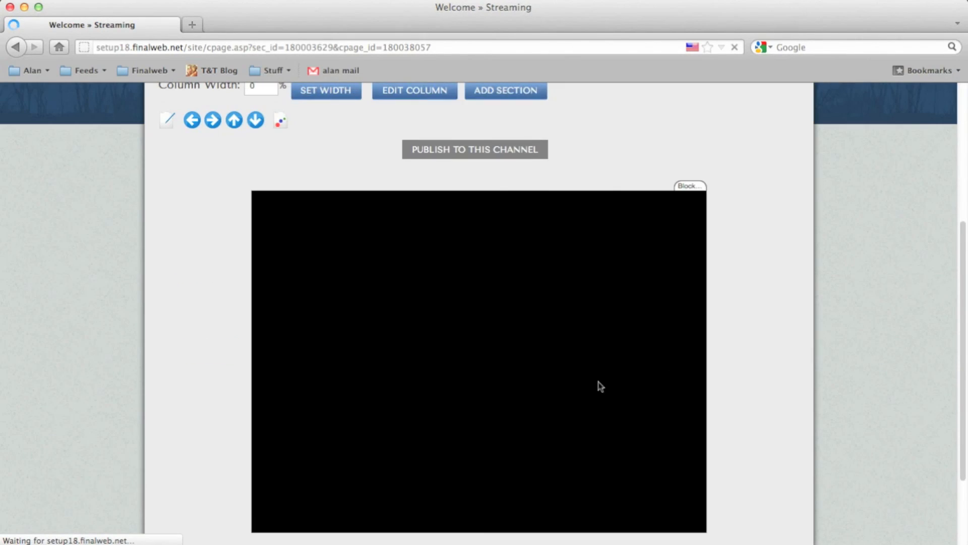
Step: Play the webcam stream in the page's player, then stop the broadcast from the Live Streaming window
click(510, 365)
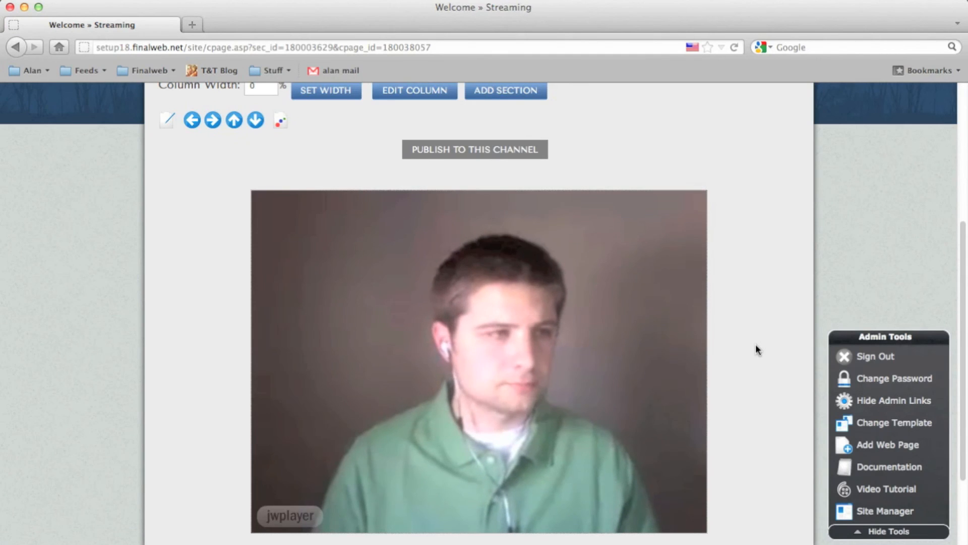
click(474, 149)
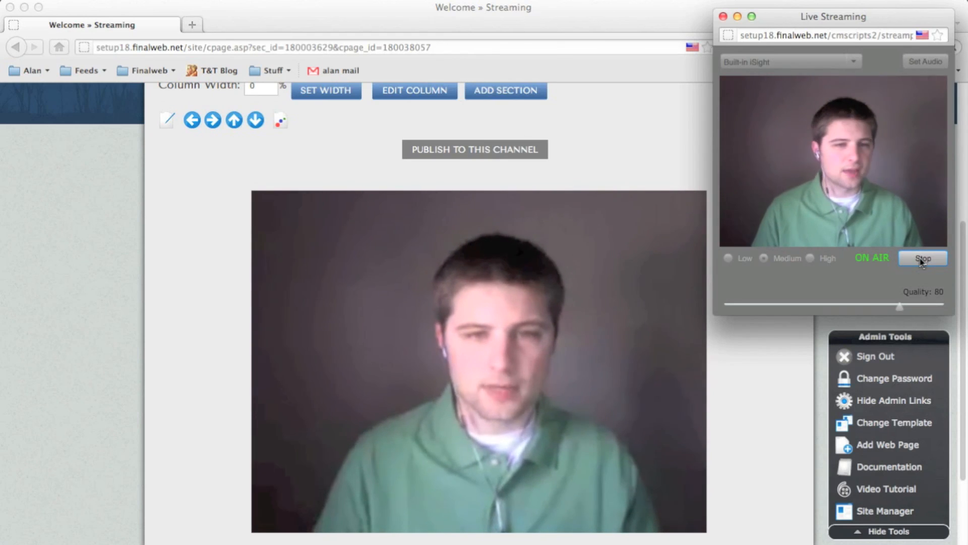
click(923, 258)
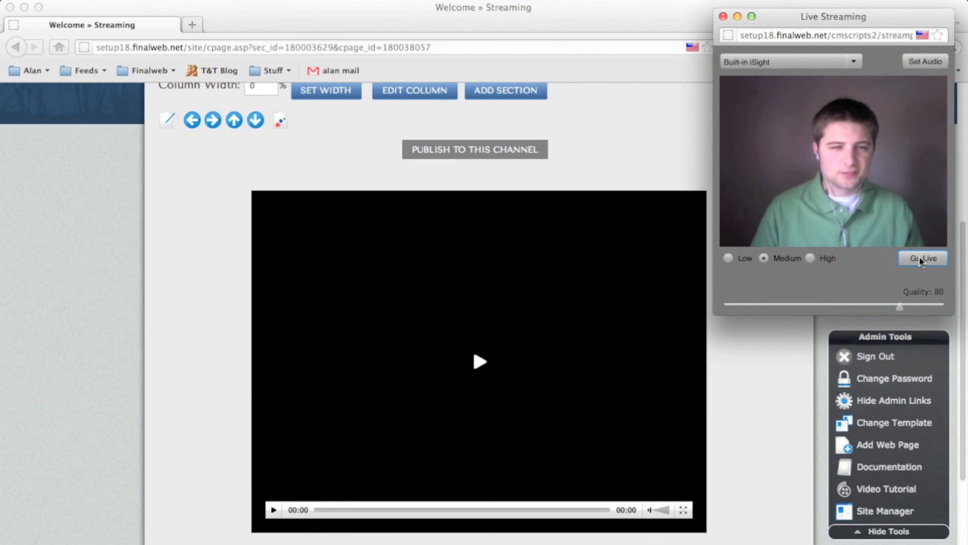